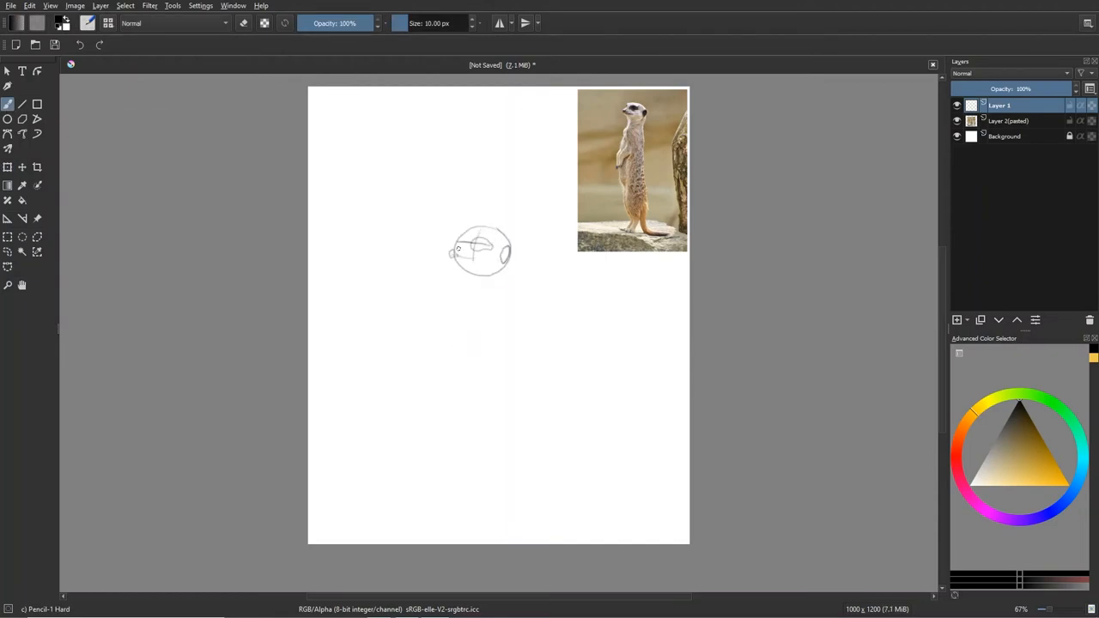
# Sketch the meerkat's head, eye, muzzle, body outline, back line and curled tail in pencil
pyautogui.moveTo(464, 258); pyautogui.dragTo(494, 241)
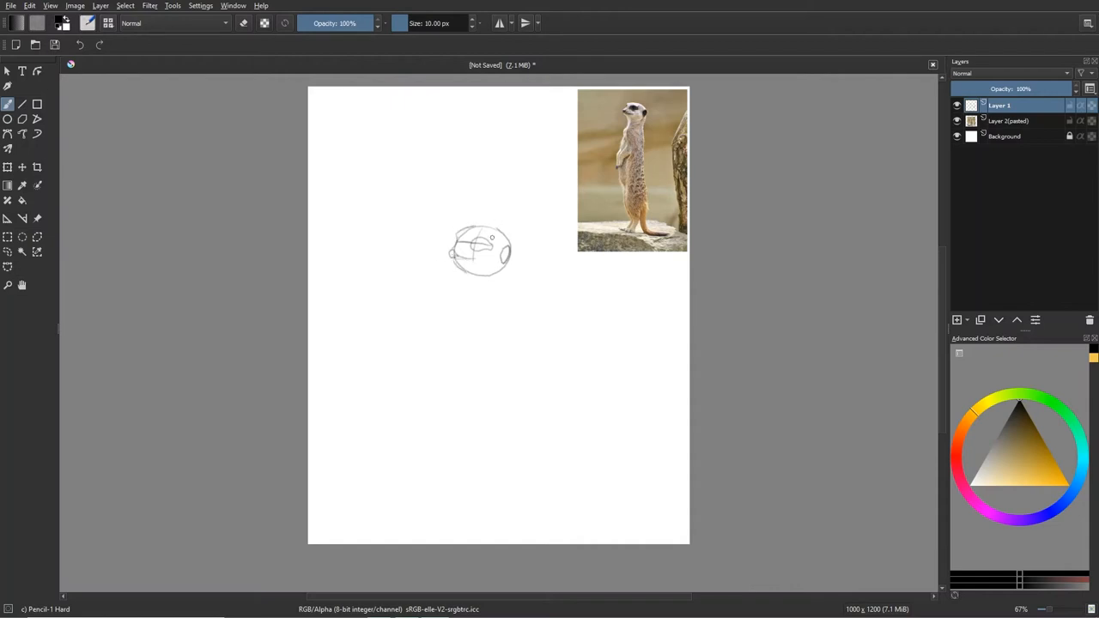
pyautogui.moveTo(481, 257); pyautogui.dragTo(481, 309)
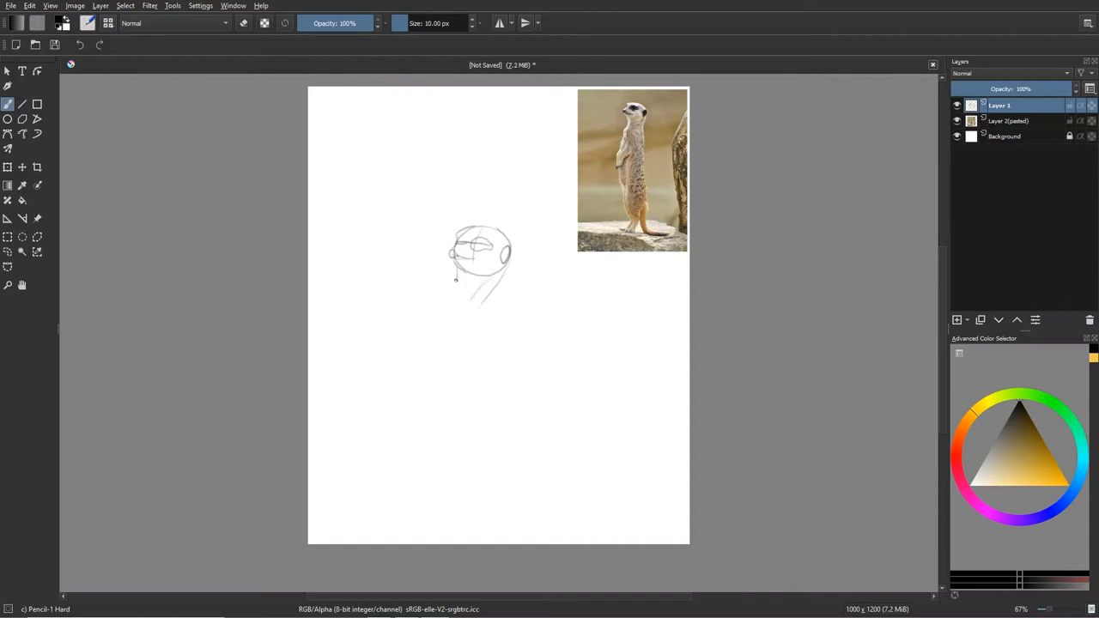
pyautogui.moveTo(455, 283); pyautogui.dragTo(443, 403)
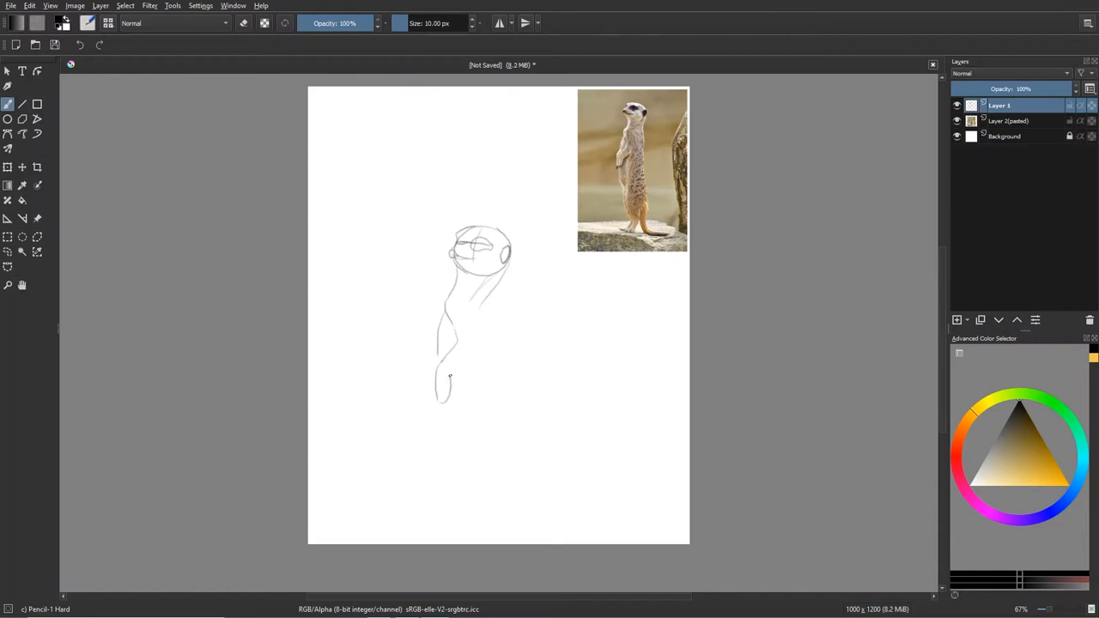
pyautogui.moveTo(502, 278); pyautogui.dragTo(518, 460)
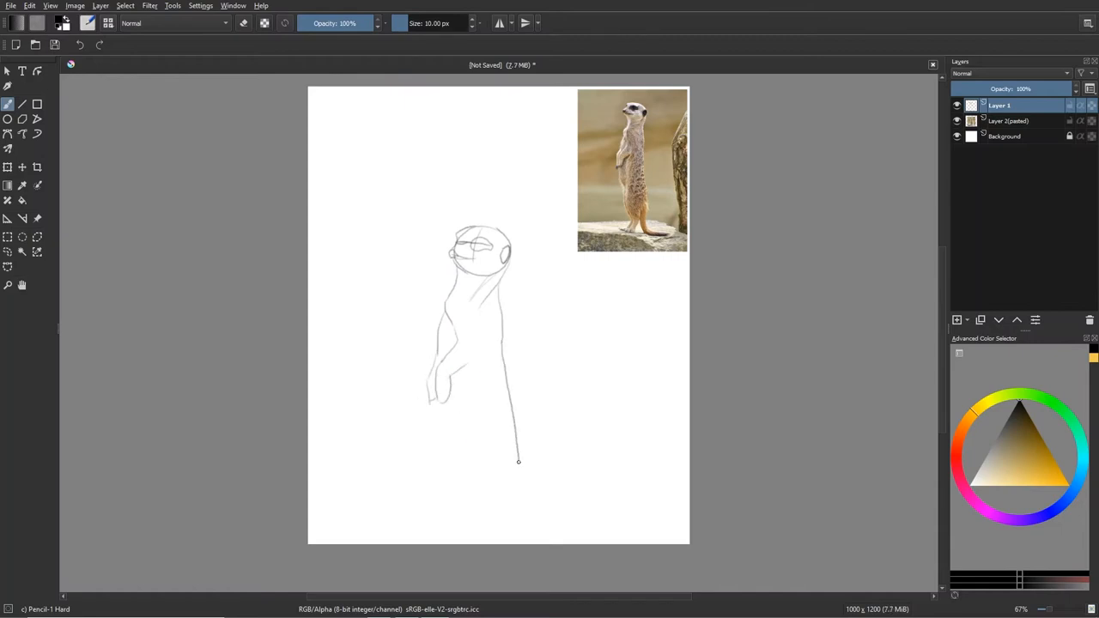
pyautogui.moveTo(519, 460); pyautogui.dragTo(558, 515)
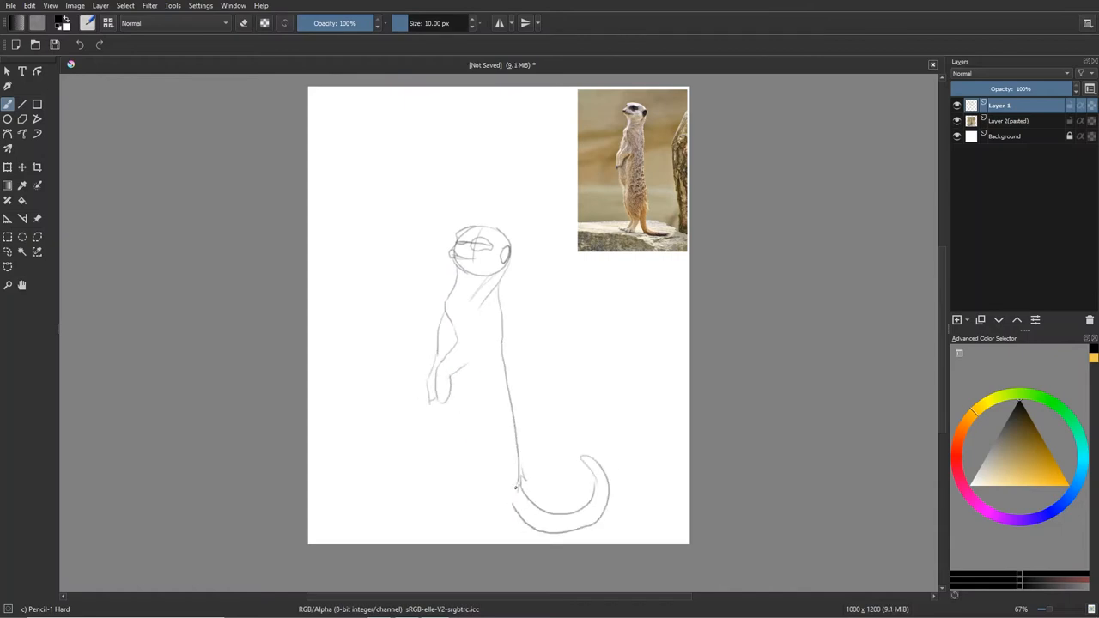
pyautogui.moveTo(515, 484); pyautogui.dragTo(477, 536)
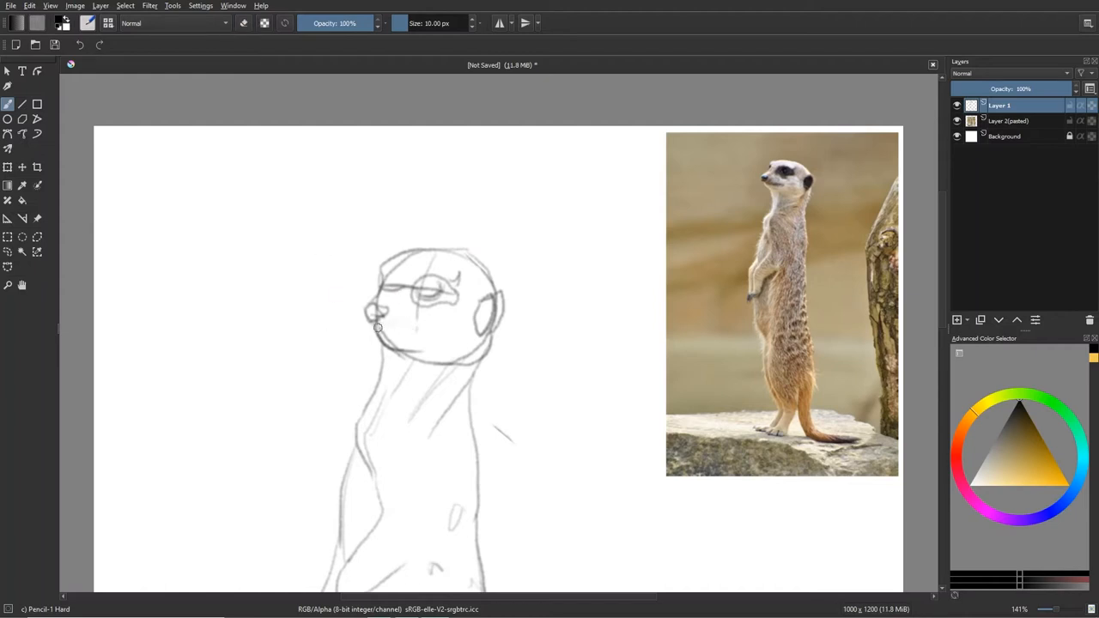
# Paint the dark ear, eye patches and nose with the Bristles Large Smooth brush
pyautogui.moveTo(377, 330); pyautogui.dragTo(437, 355)
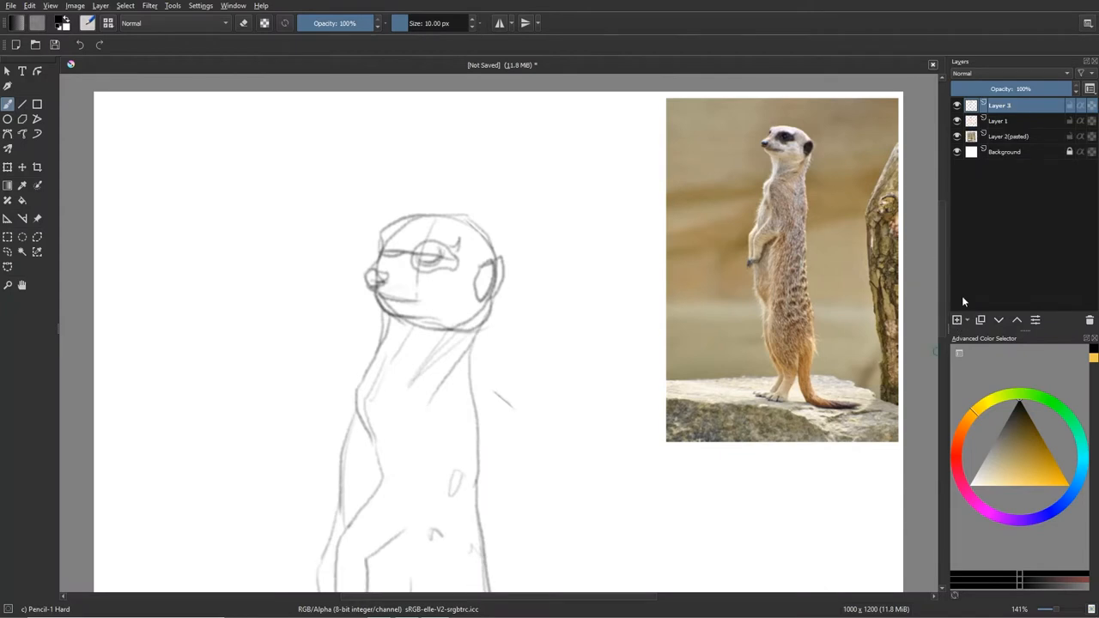
pyautogui.moveTo(480, 258); pyautogui.dragTo(495, 295)
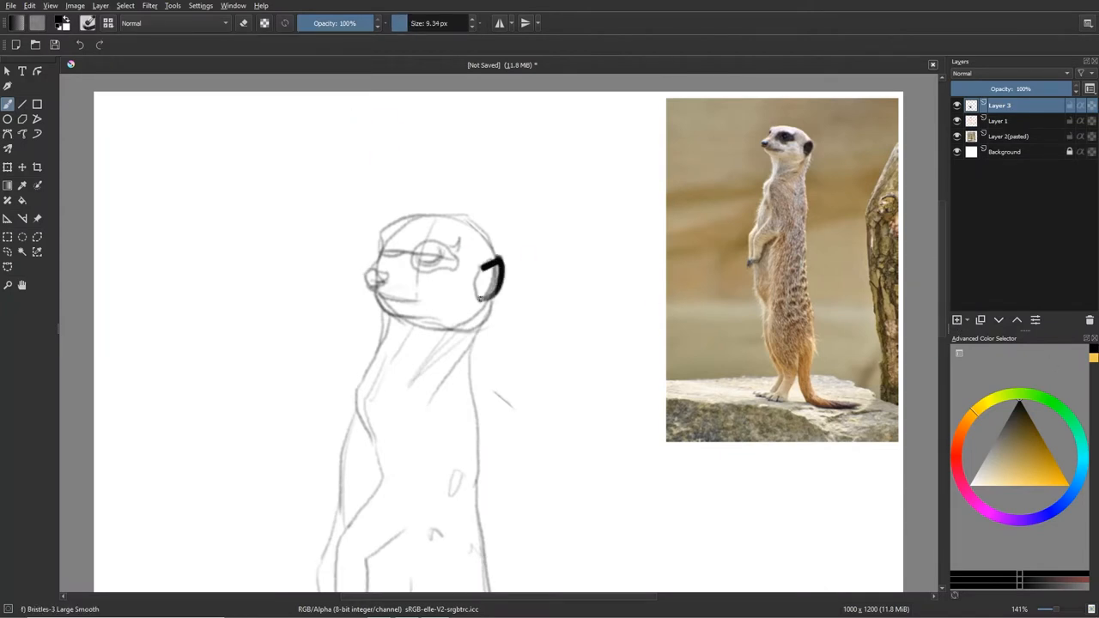
pyautogui.moveTo(481, 266); pyautogui.dragTo(495, 295)
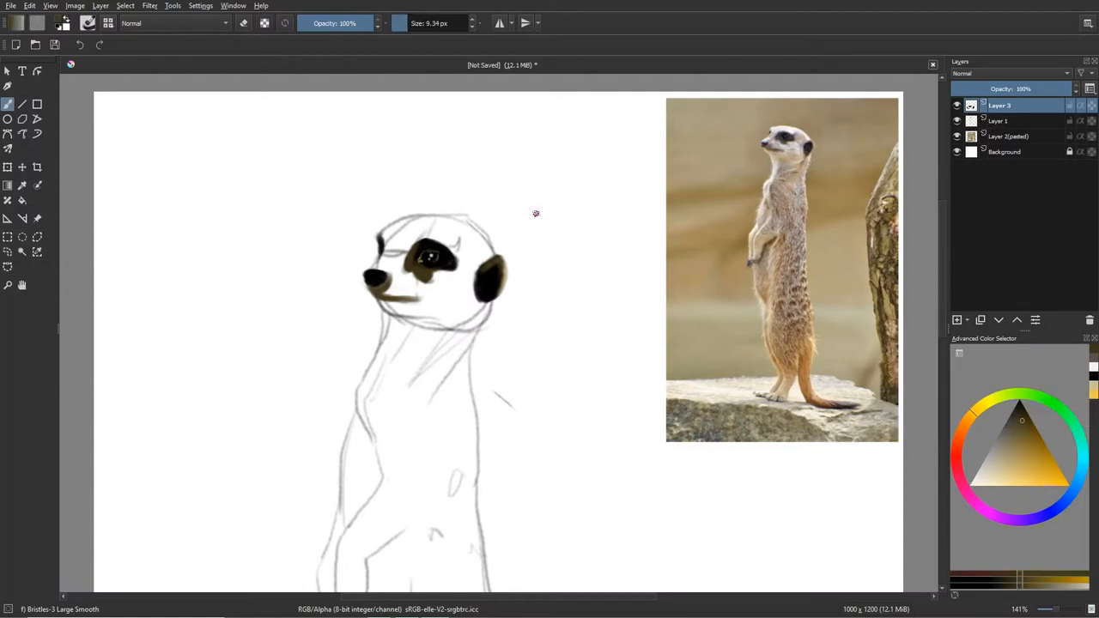
# Add a new layer to hold the cream head colour
pyautogui.click(395, 278)
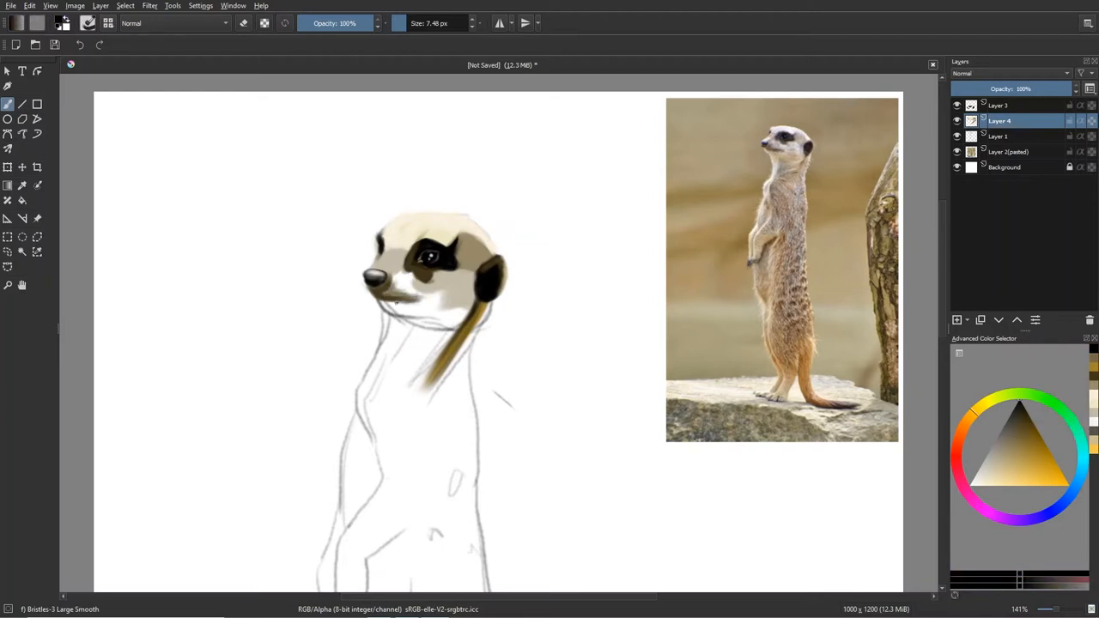
# Soften the cheek colour, lighten the top of the head, and ready the body layer for pale paint
pyautogui.click(956, 319)
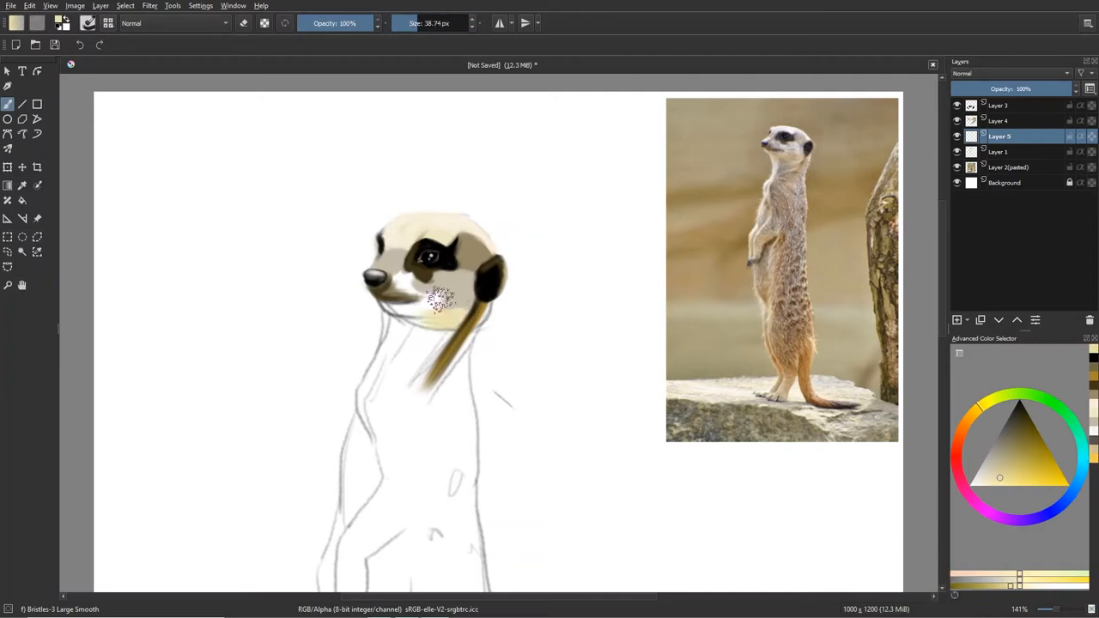
pyautogui.moveTo(429, 301); pyautogui.dragTo(377, 283)
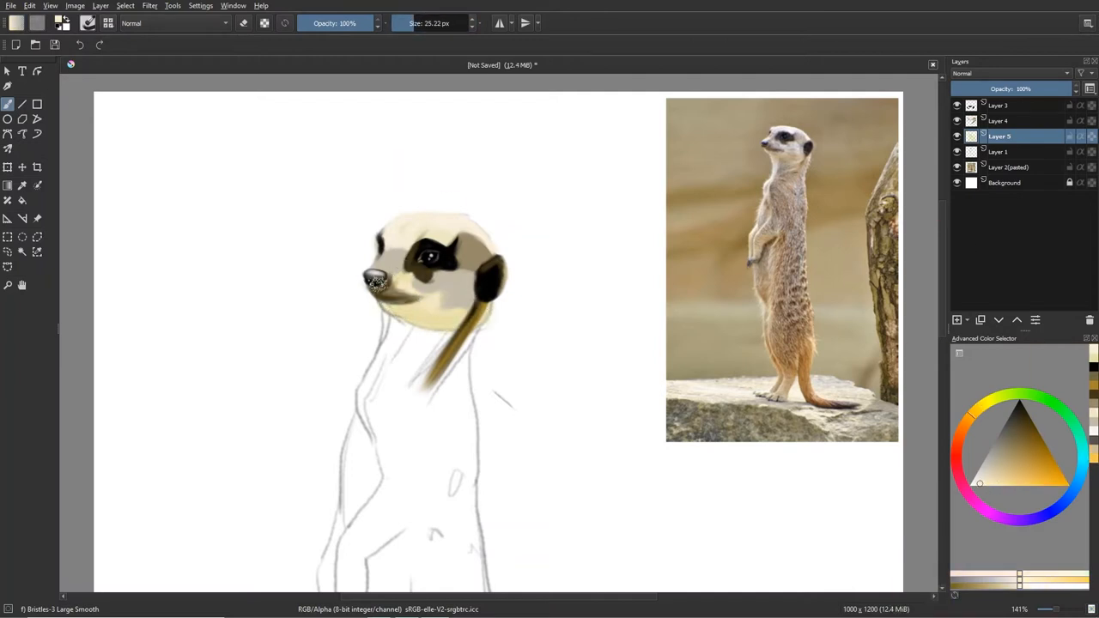
pyautogui.click(999, 120)
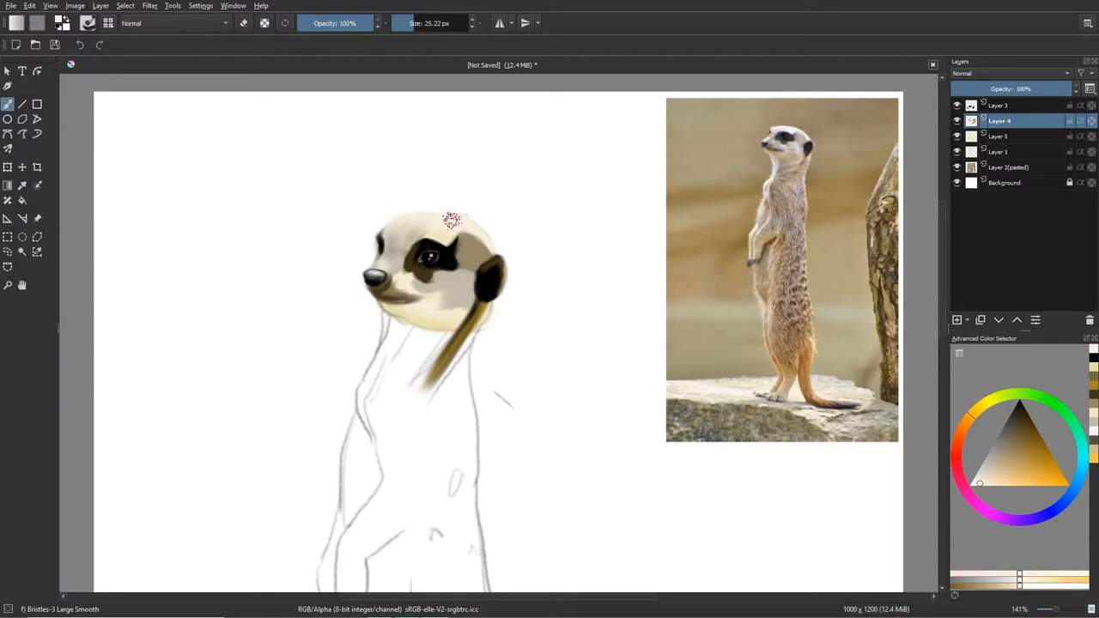
pyautogui.moveTo(454, 220); pyautogui.dragTo(438, 288)
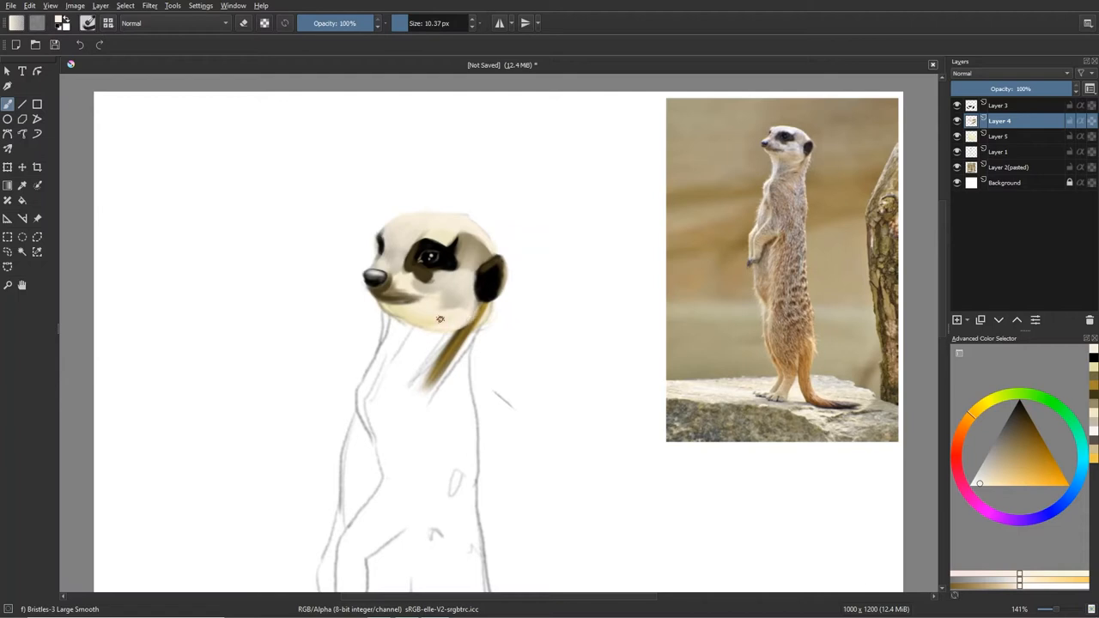
pyautogui.click(999, 136)
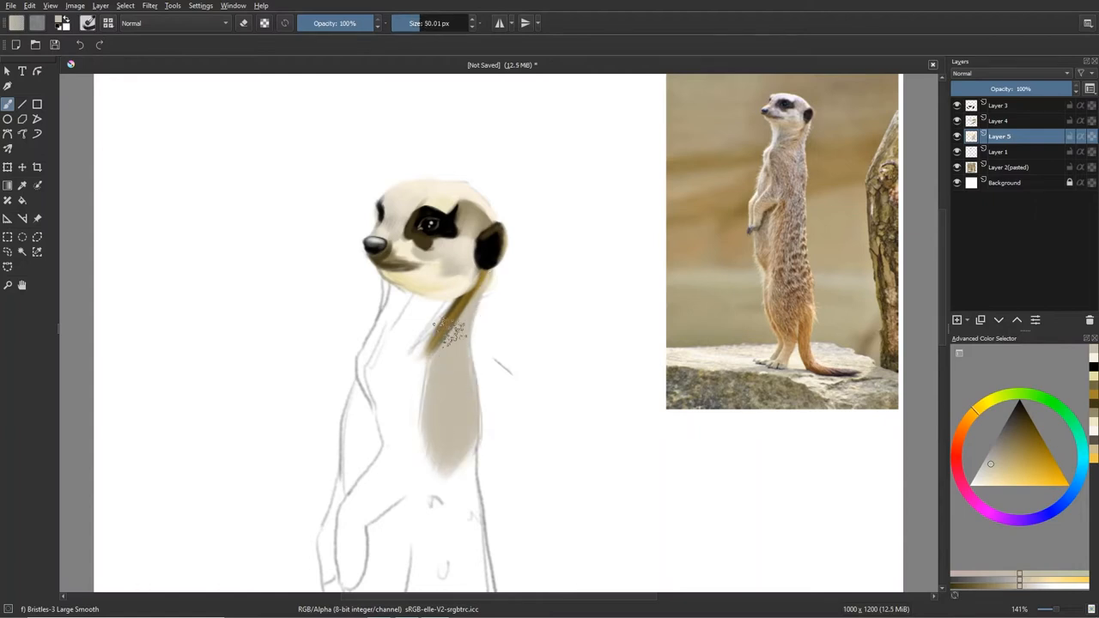
# Add shading and markings to the body and paint brown fur along the tail
pyautogui.scroll(-3)
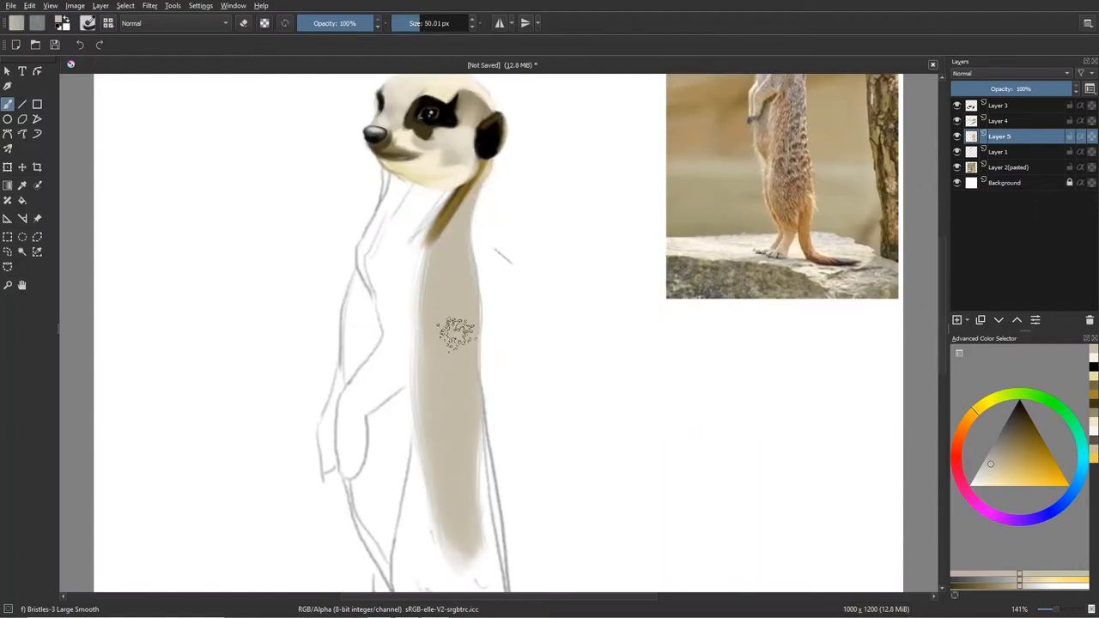
pyautogui.scroll(-3)
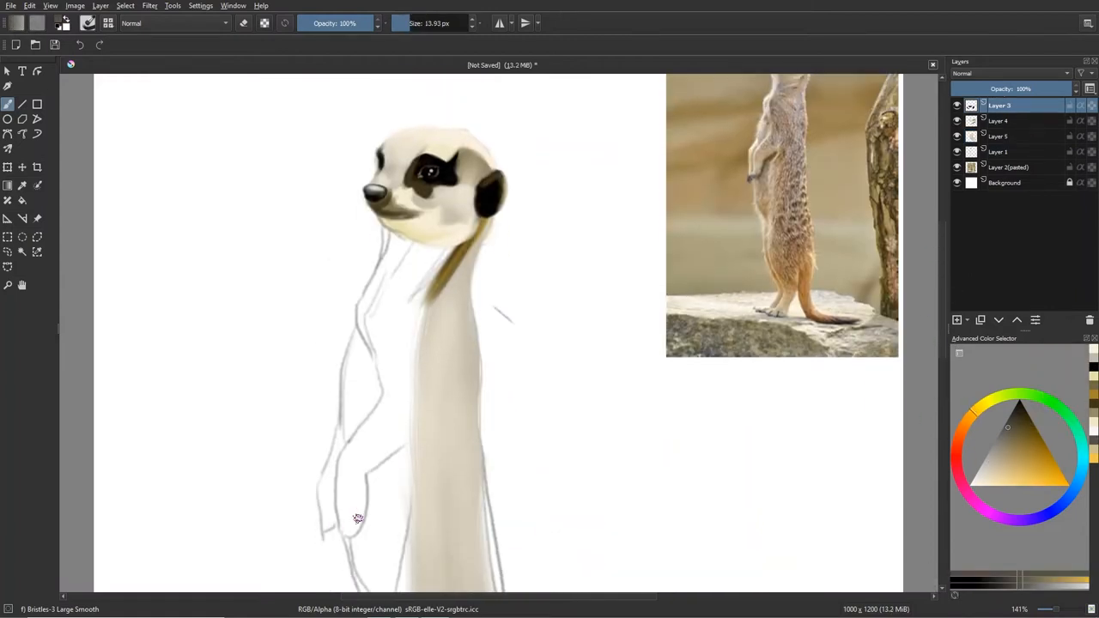
pyautogui.moveTo(357, 519); pyautogui.dragTo(343, 528)
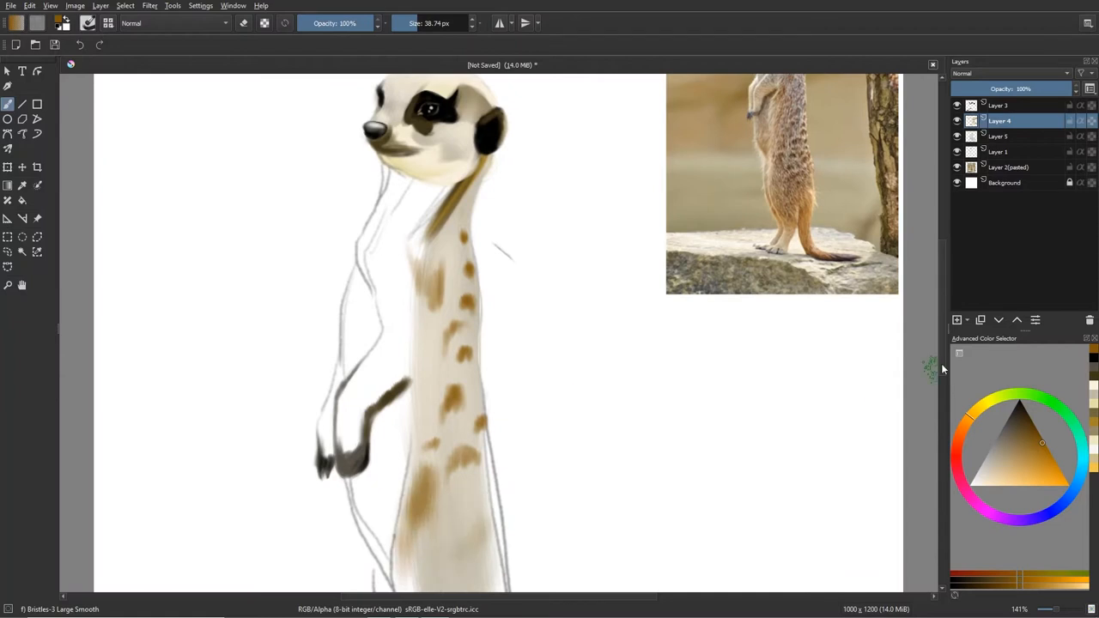
pyautogui.scroll(-3)
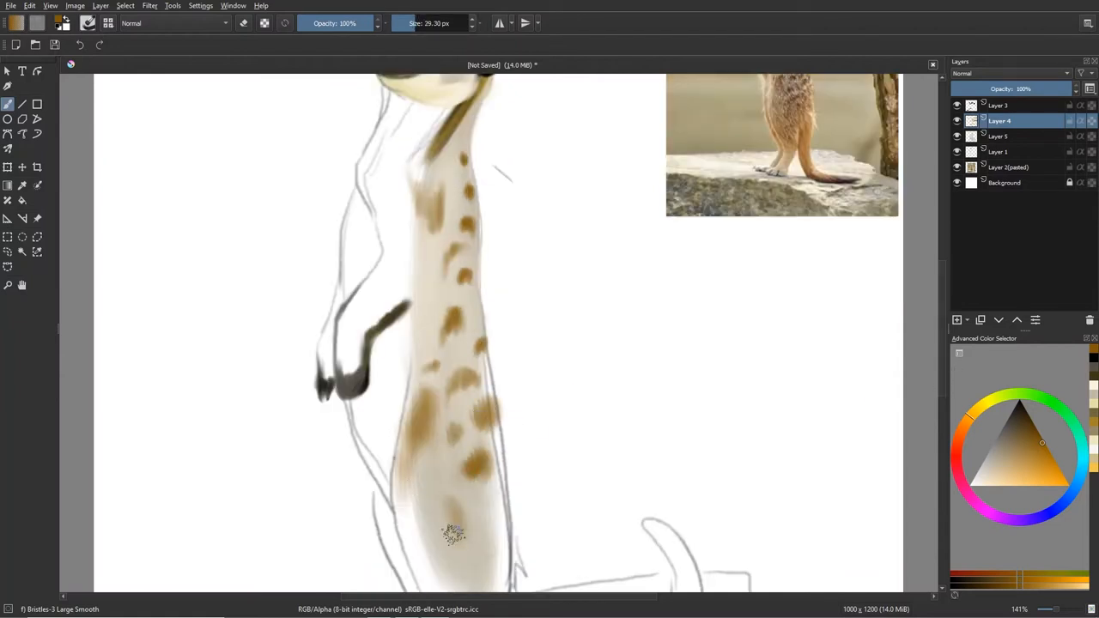
pyautogui.scroll(-3)
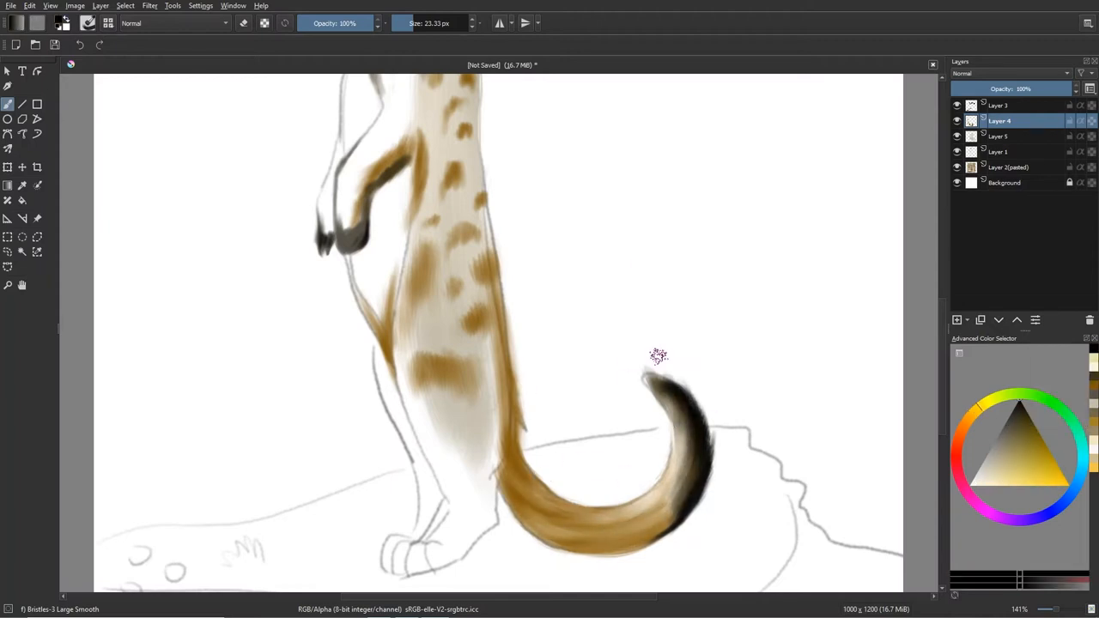
pyautogui.moveTo(659, 355); pyautogui.dragTo(677, 375)
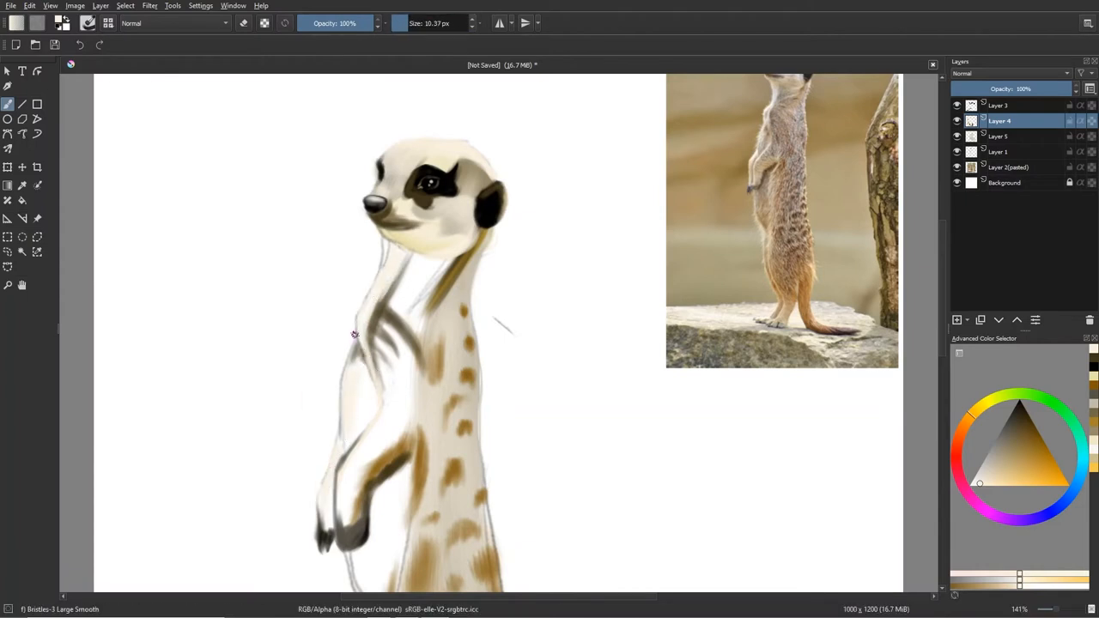
# Paint dark markings down the body and speckles on the belly fur
pyautogui.scroll(-3)
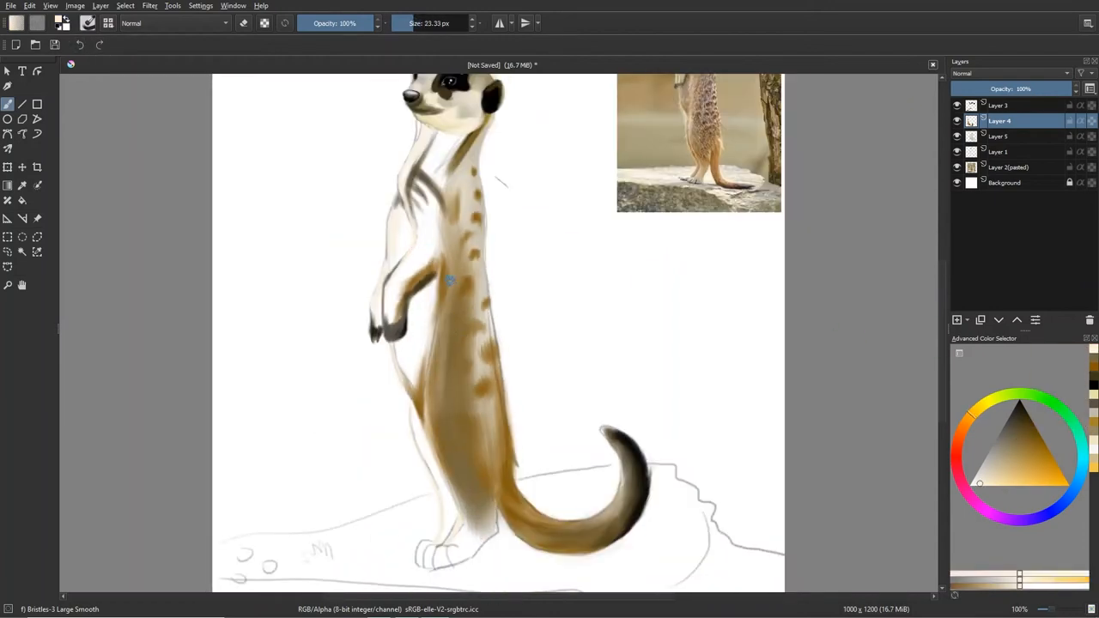
pyautogui.moveTo(449, 284); pyautogui.dragTo(489, 495)
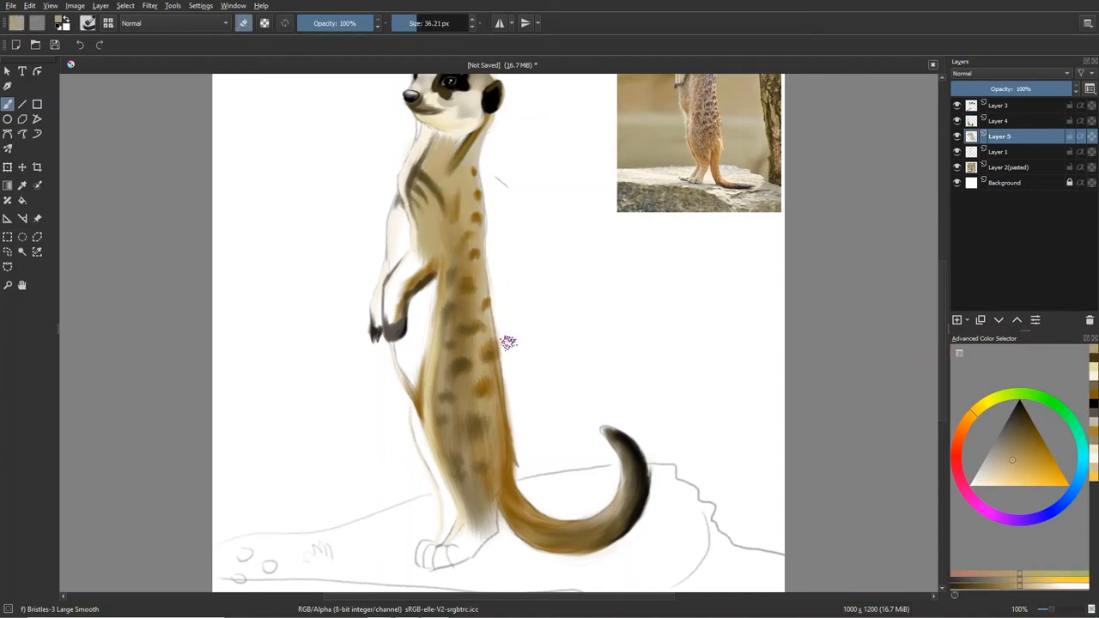
pyautogui.moveTo(506, 343); pyautogui.dragTo(421, 330)
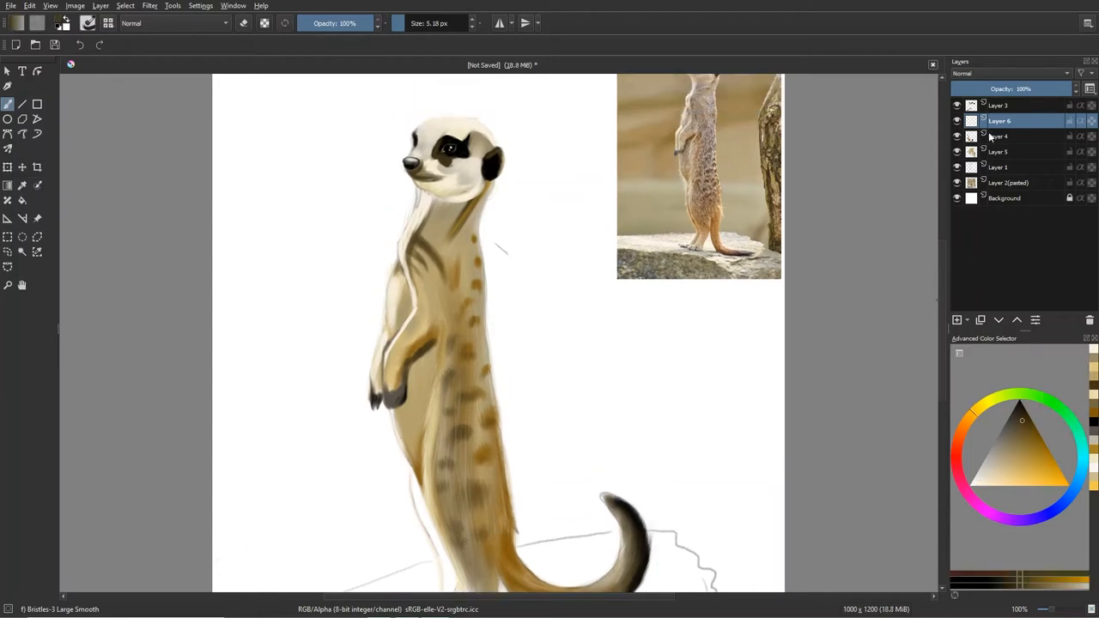
# Shade the meerkat's back and lower body on the paint layer
pyautogui.click(999, 136)
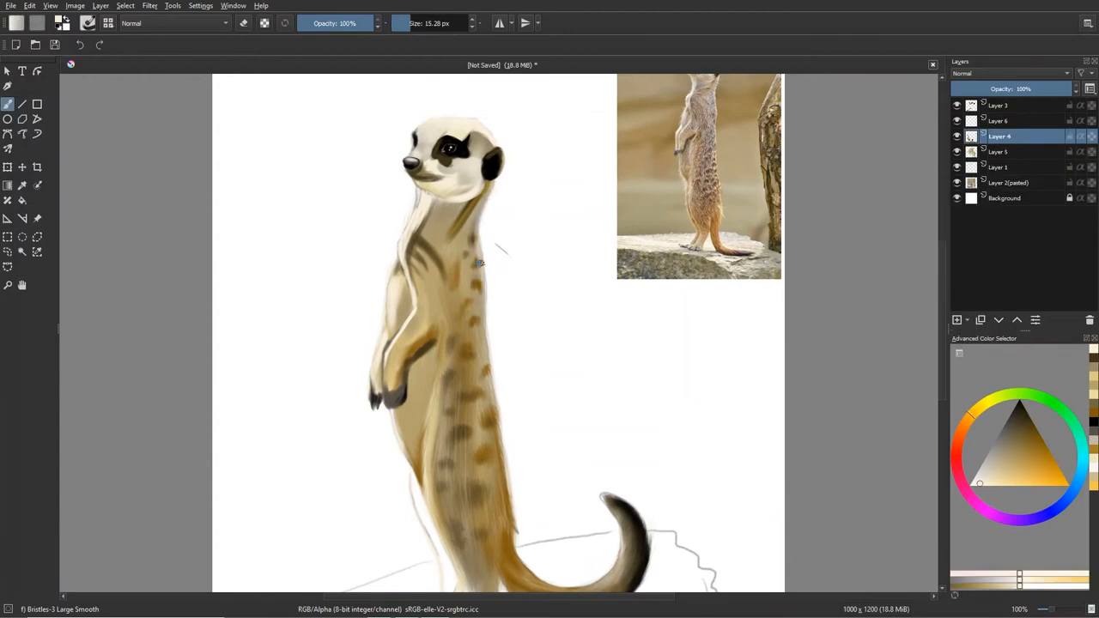
pyautogui.moveTo(480, 258); pyautogui.dragTo(420, 398)
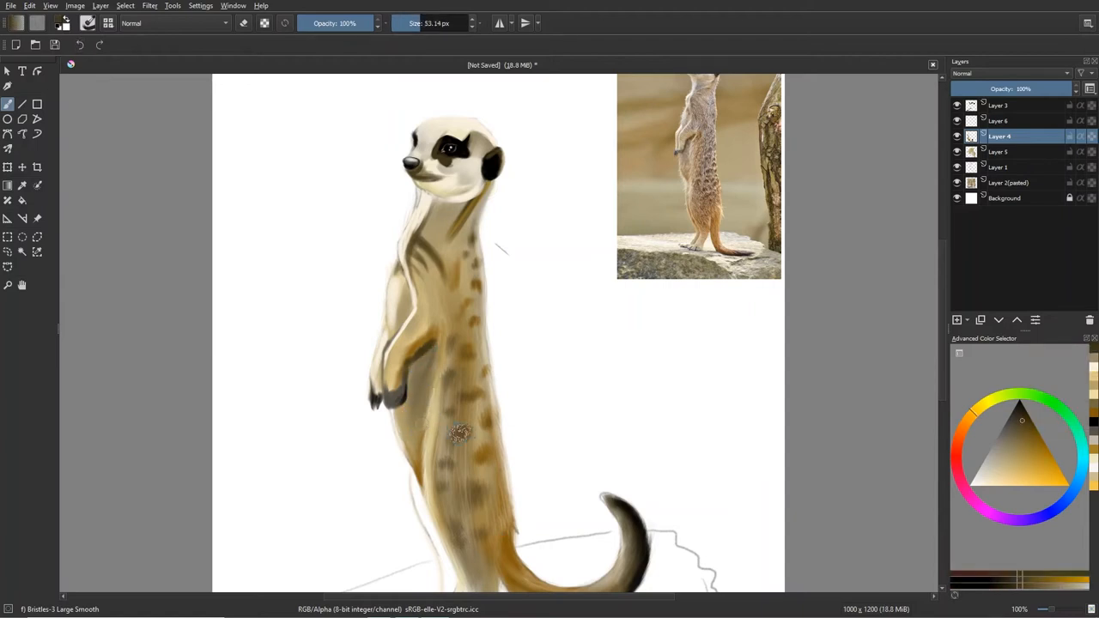
pyautogui.moveTo(460, 433); pyautogui.dragTo(408, 449)
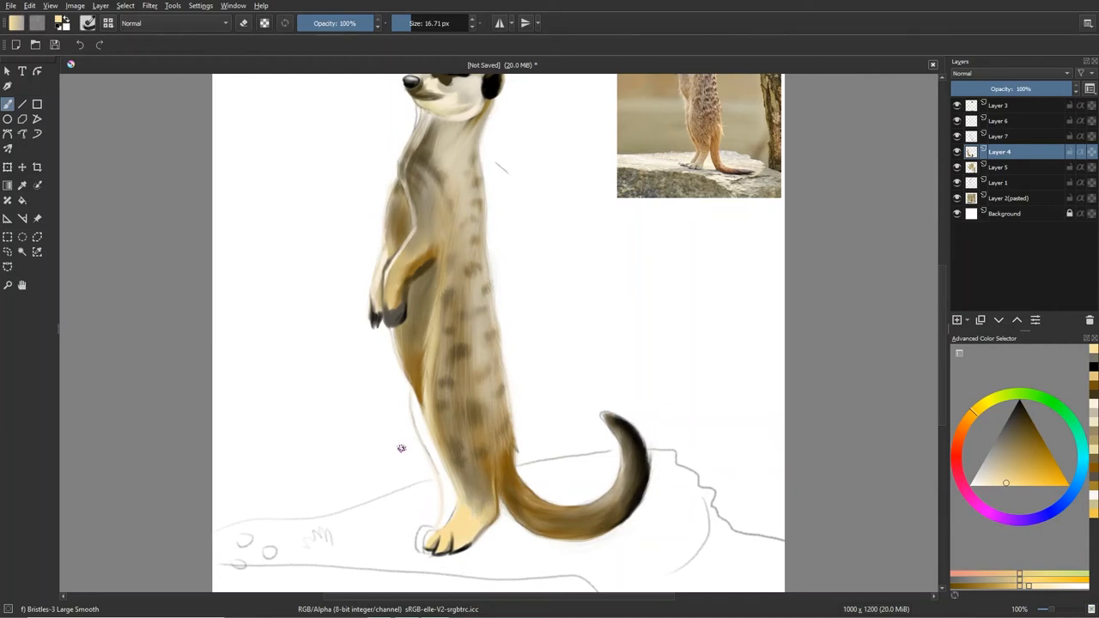
# Scroll the canvas down toward the lower body and claws
pyautogui.scroll(-3)
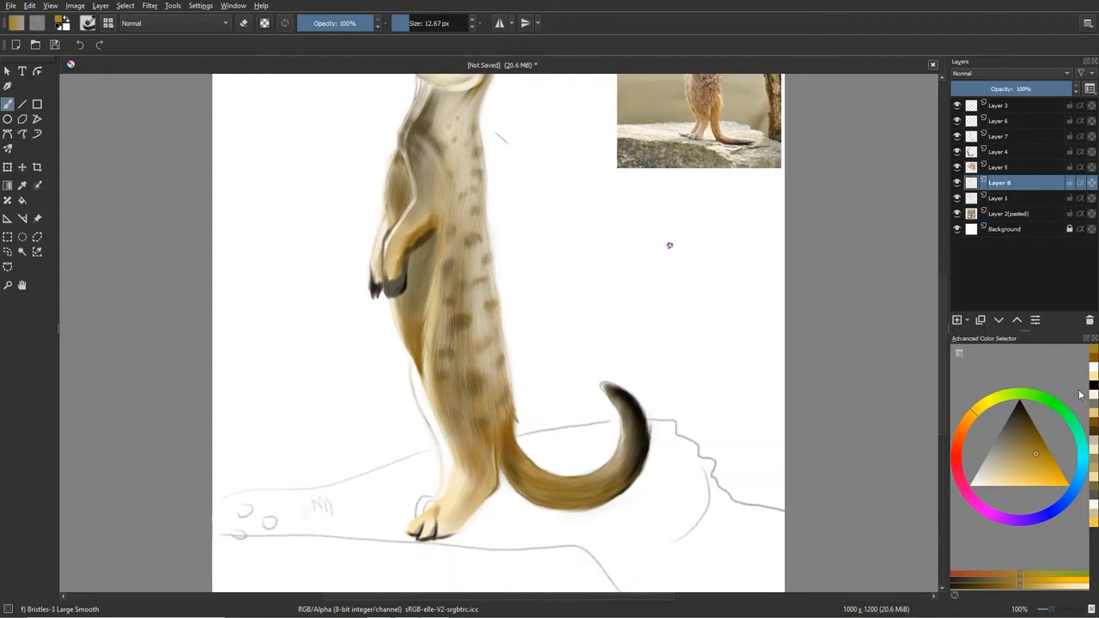
# Paint fine fur strands down the body and belly, returning to the body fur layer
pyautogui.moveTo(409, 355); pyautogui.dragTo(431, 508)
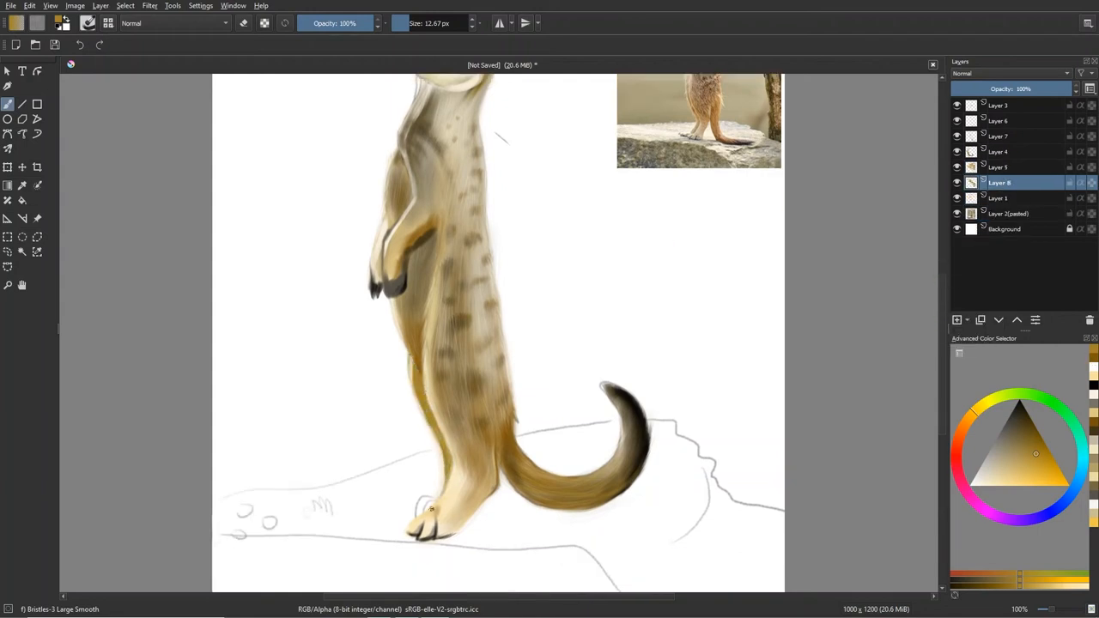
pyautogui.moveTo(403, 374); pyautogui.dragTo(429, 511)
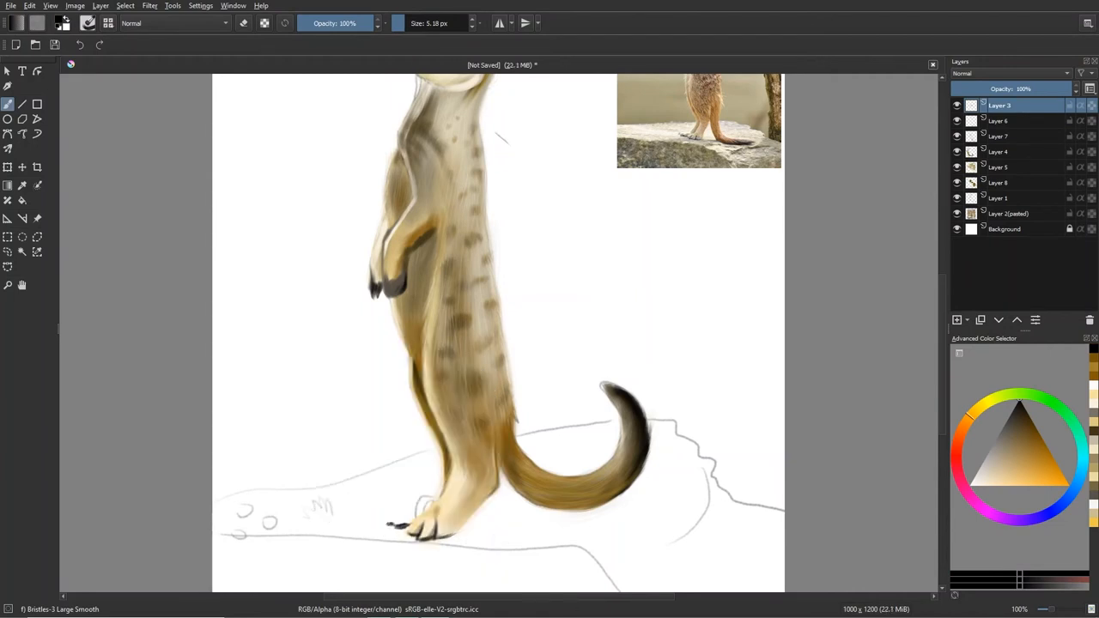
pyautogui.click(999, 167)
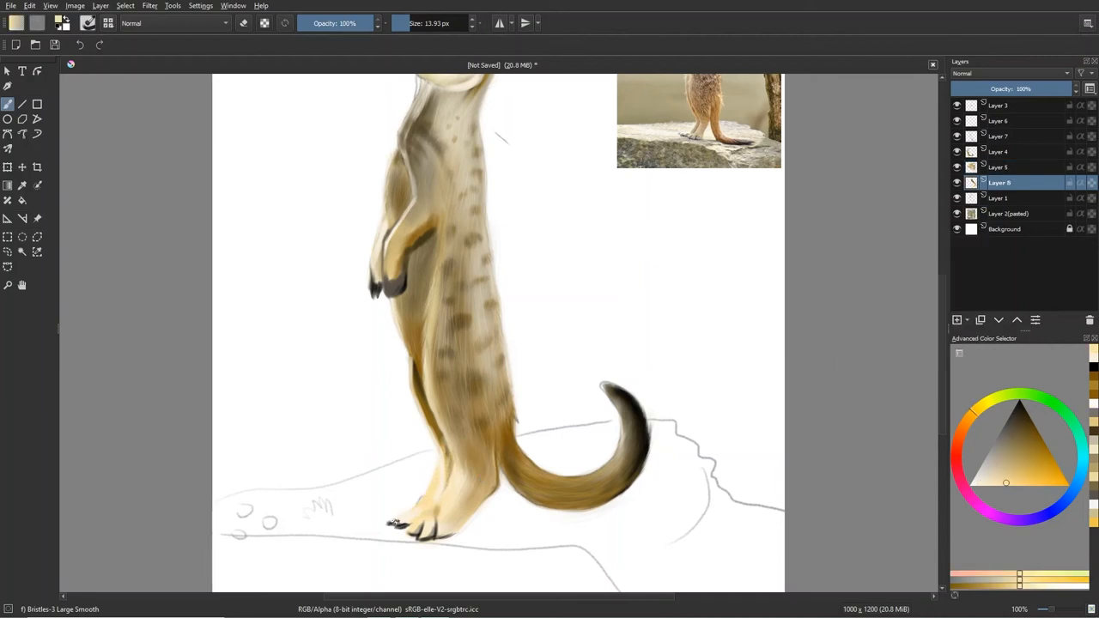
pyautogui.moveTo(997, 151)
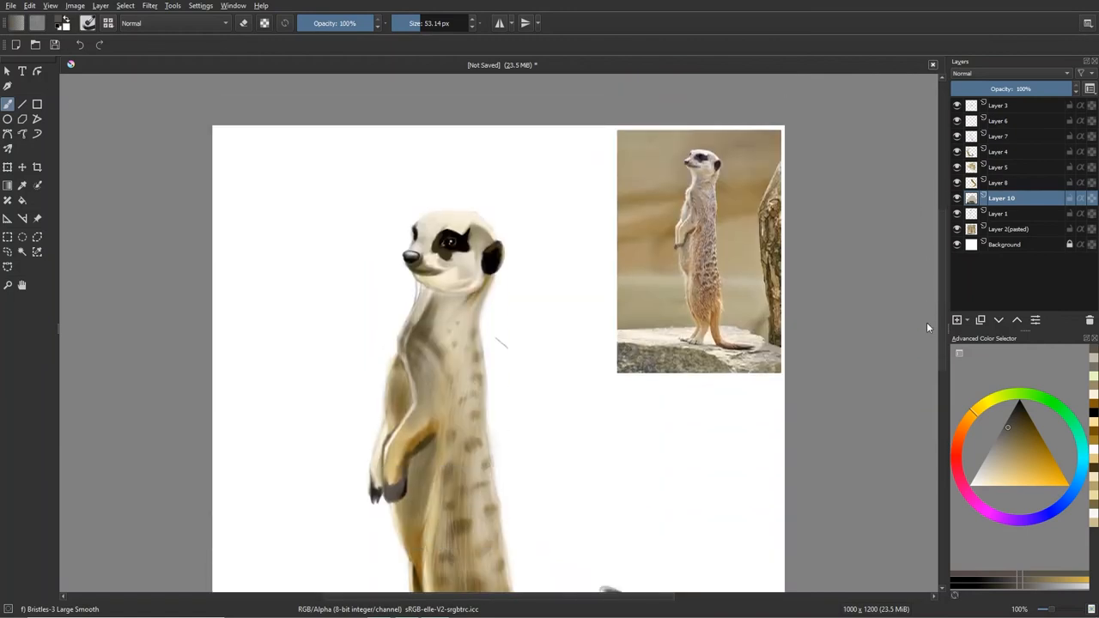
# Paint the grey rock surface under the feet and dab texture onto it
pyautogui.scroll(-3)
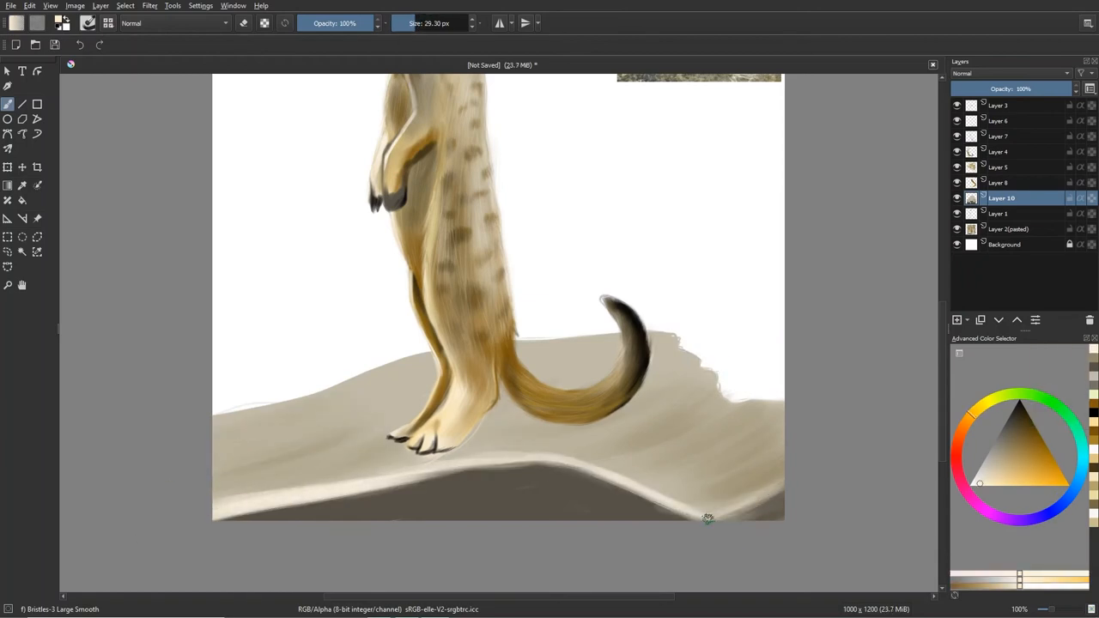
pyautogui.moveTo(707, 515); pyautogui.dragTo(597, 358)
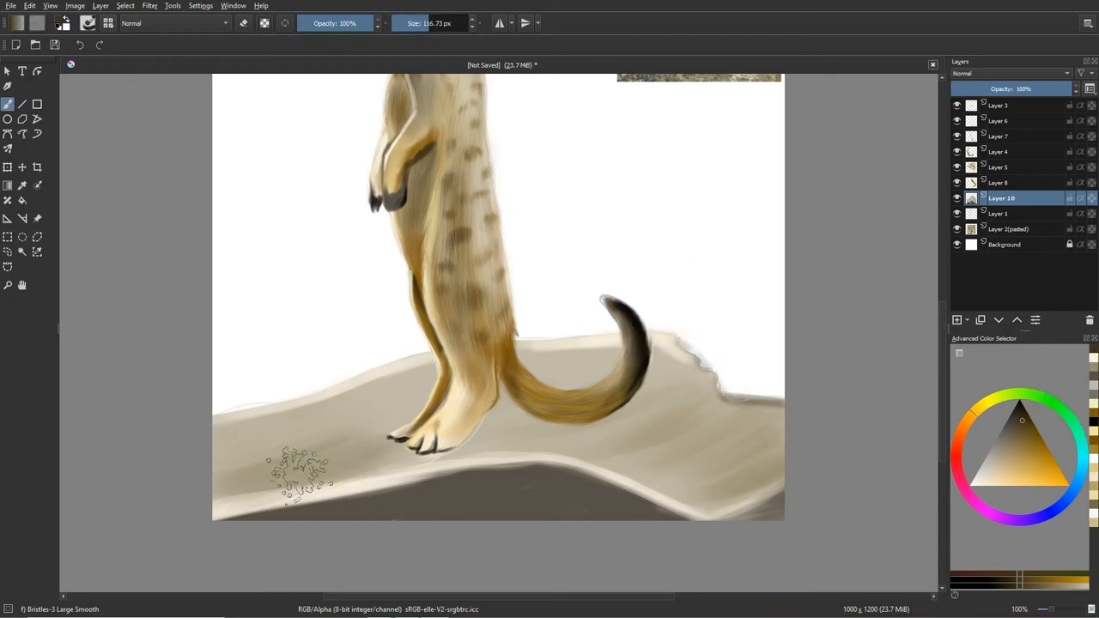
pyautogui.click(648, 392)
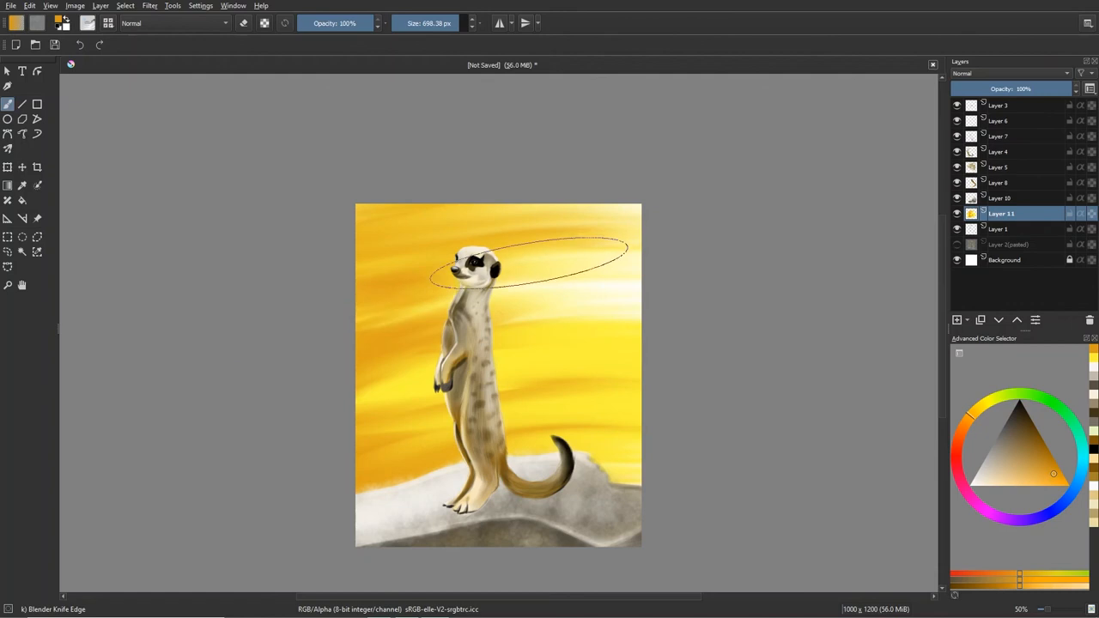
# Select the Texture Big brush preset and lay a stroke onto the canvas
pyautogui.click(89, 24)
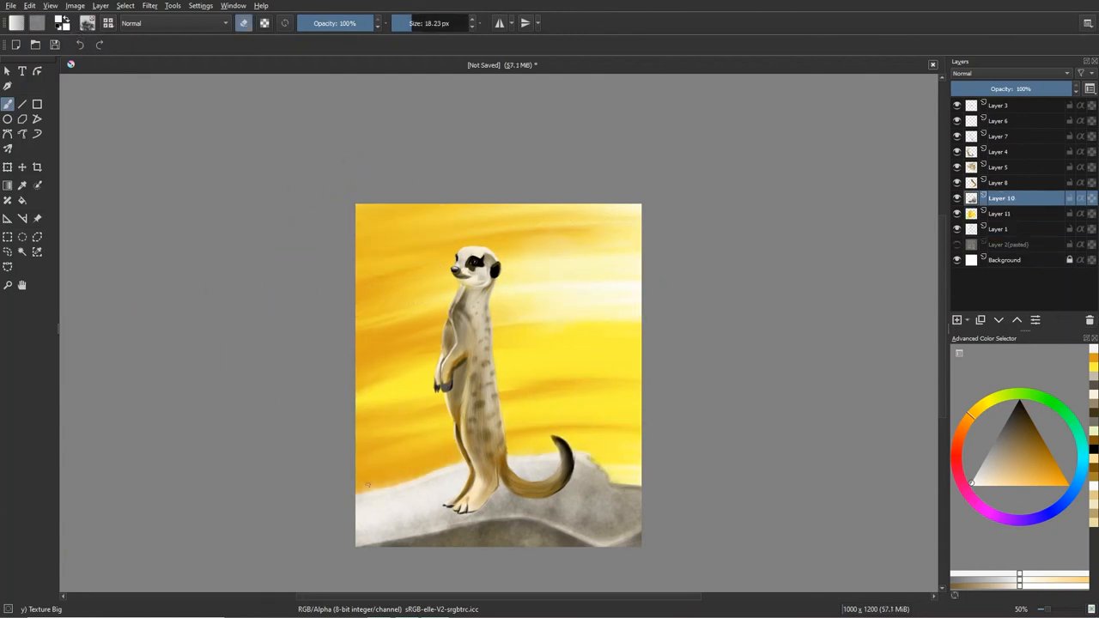
pyautogui.click(587, 460)
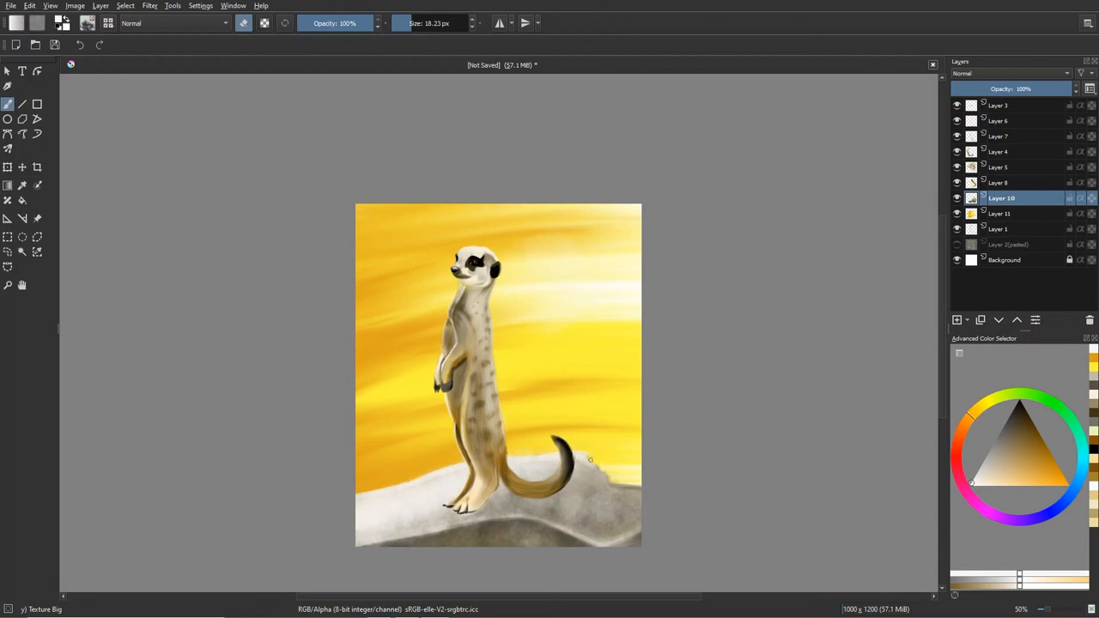
pyautogui.click(957, 319)
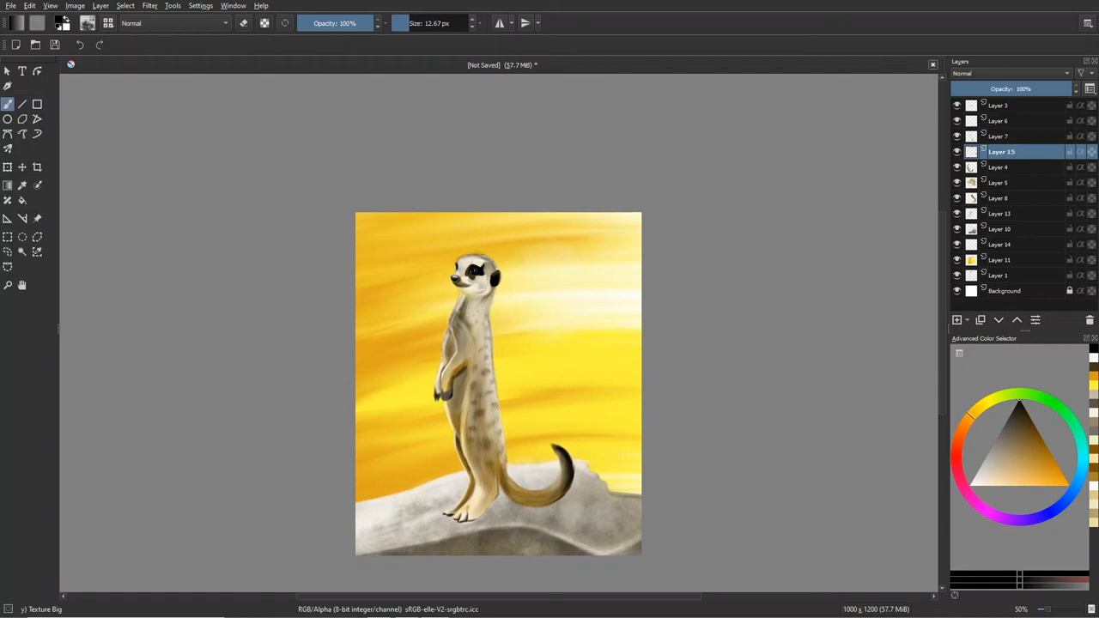
pyautogui.moveTo(460, 292); pyautogui.dragTo(505, 467)
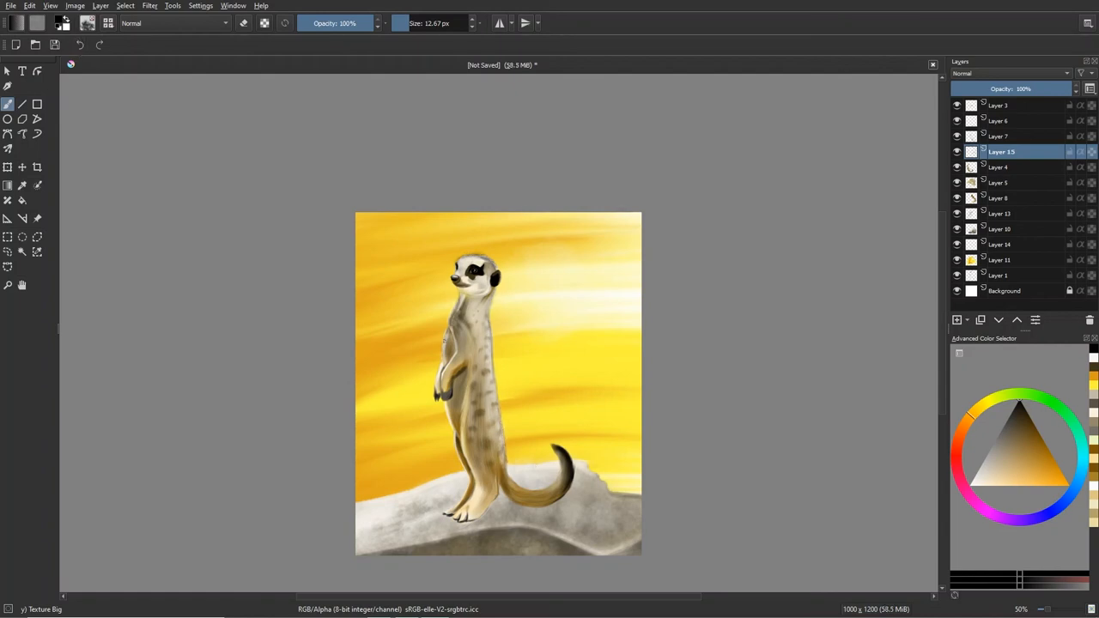